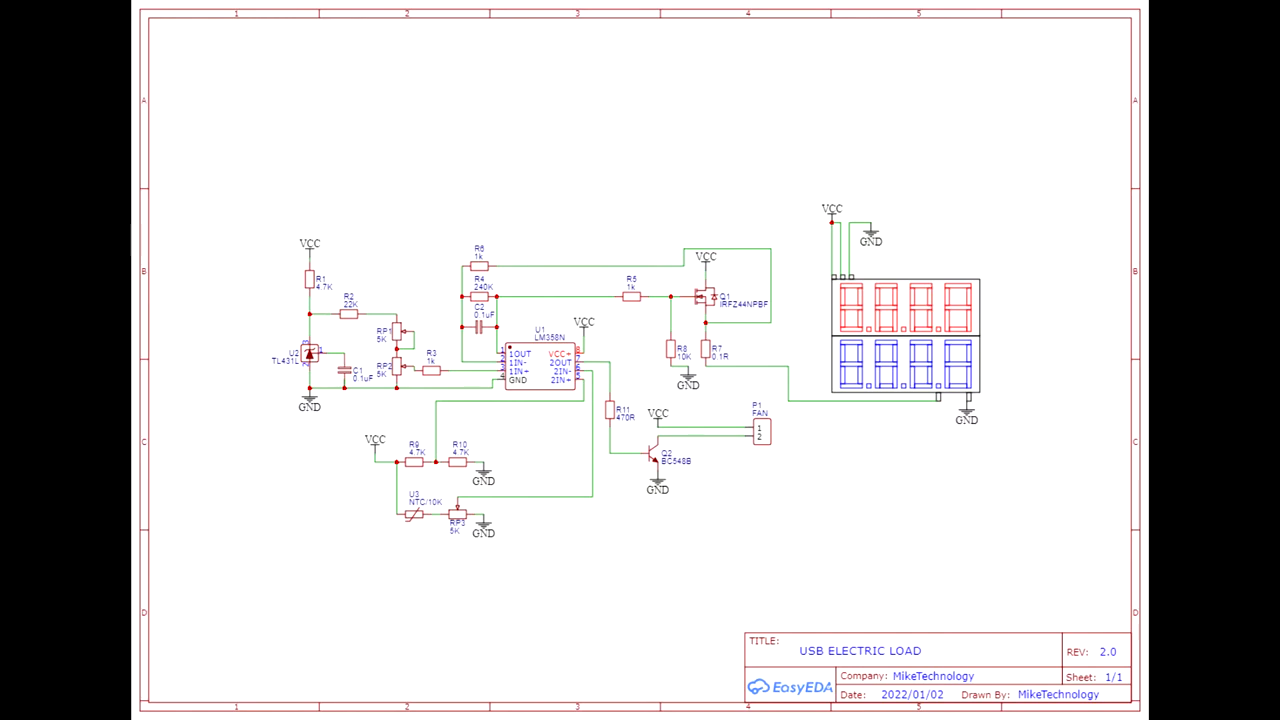
Circle the lower 5K potentiometer RP2 near the LM358N input in red
left_click_drag(256, 225, 528, 547)
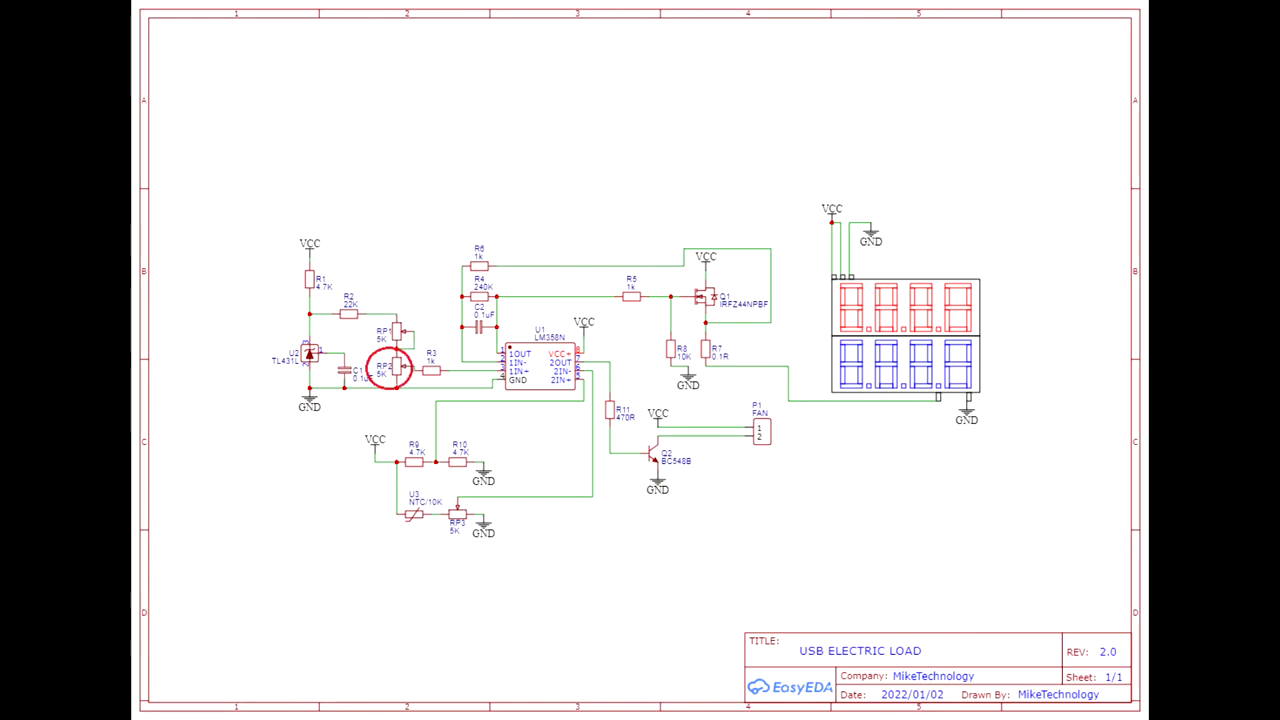
Box the U1 LM358, Q1 IRFZ44N, Q2 BC548B and fan header area in red
left_click_drag(448, 224, 792, 542)
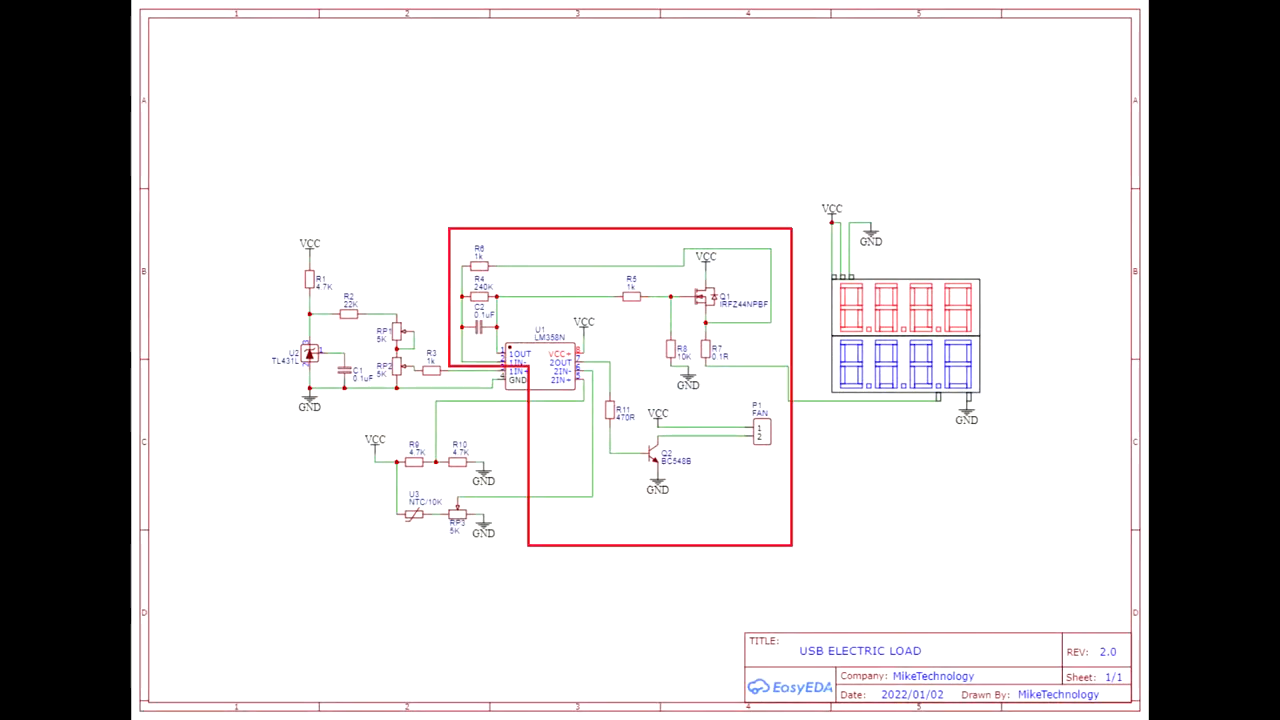